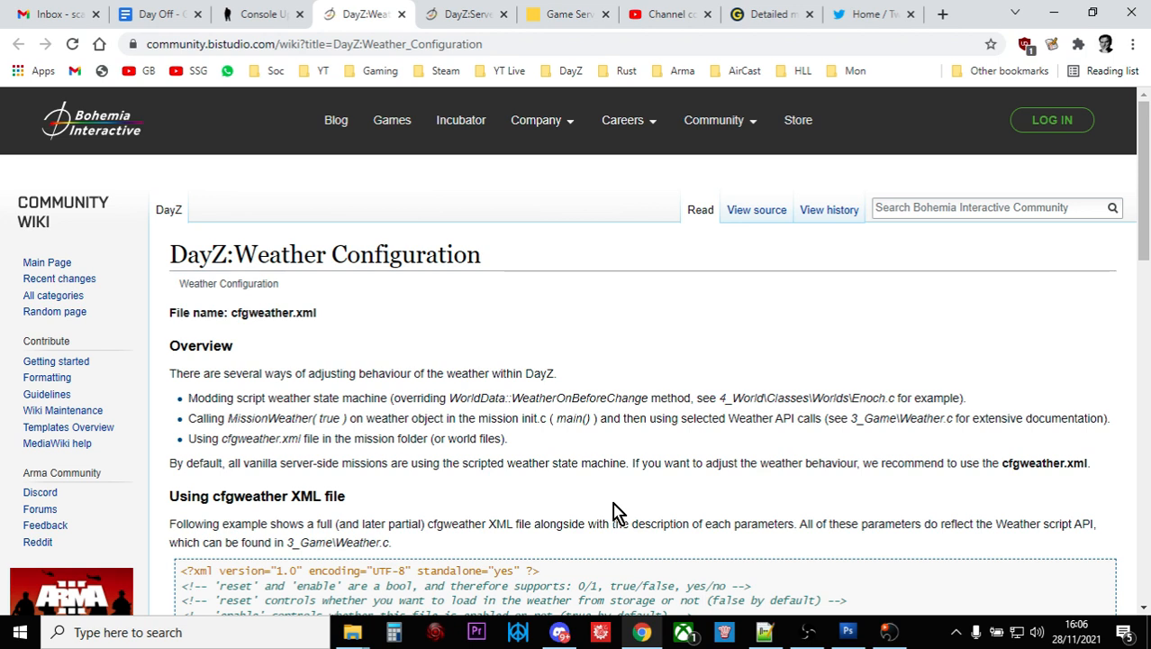
{"action": "scroll", "scroll_direction": "down", "scroll_amount": 3}
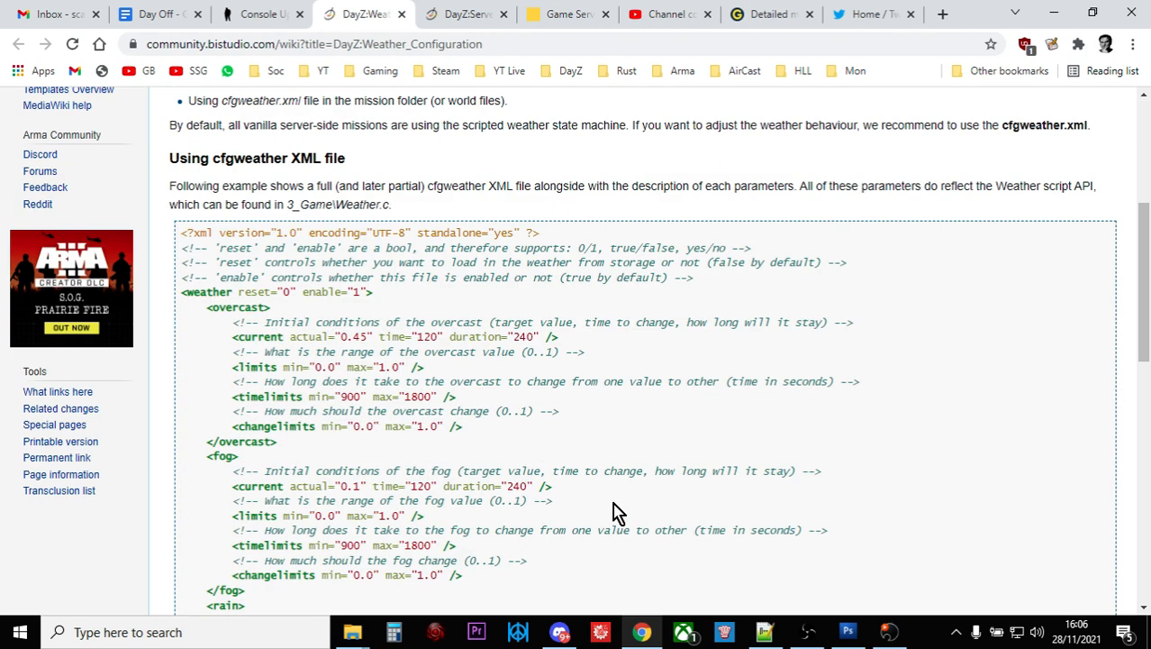
{"action": "scroll", "scroll_direction": "down", "scroll_amount": 3}
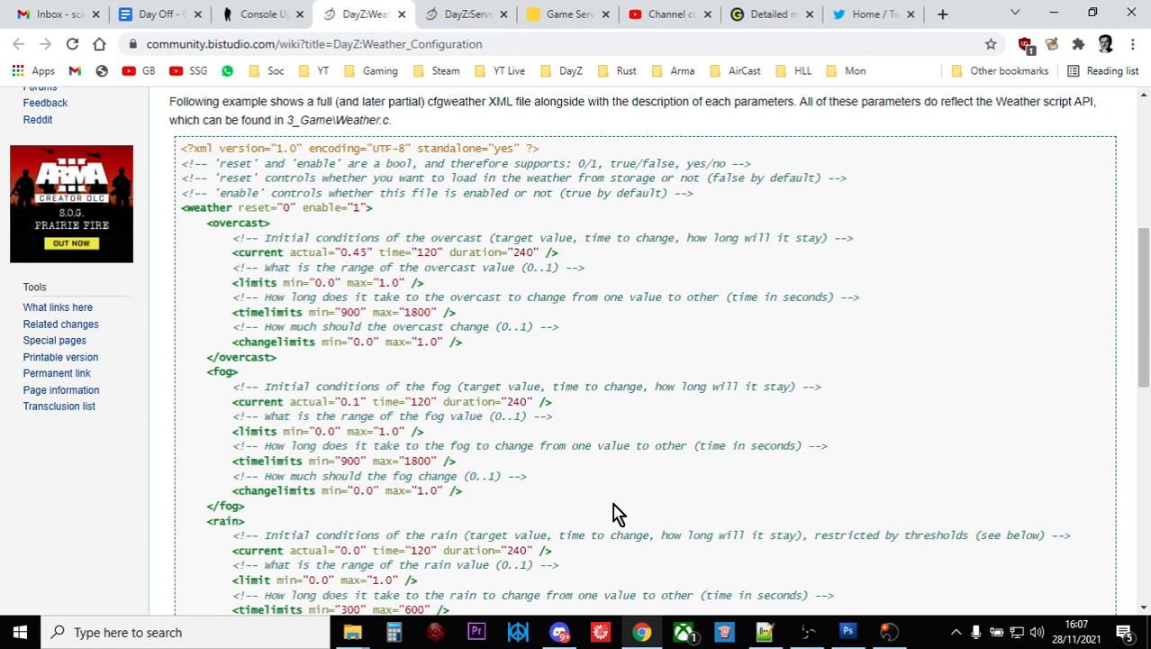
{"action": "mouse_move", "coordinate": [198, 223]}
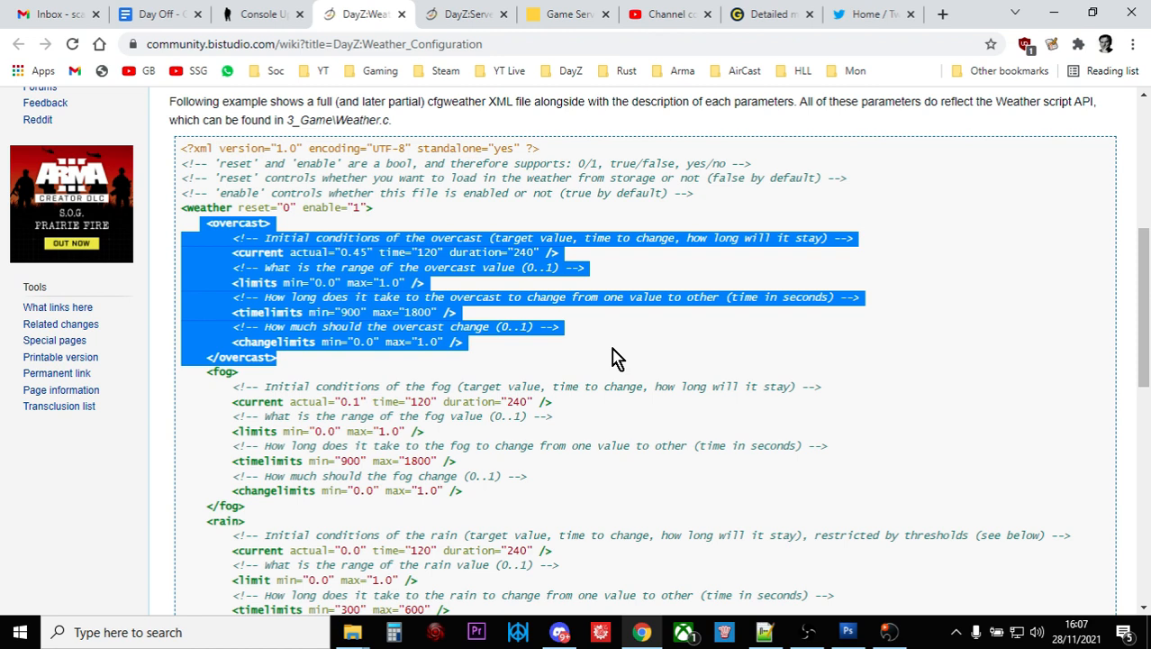
{"action": "scroll", "scroll_direction": "down", "scroll_amount": 3}
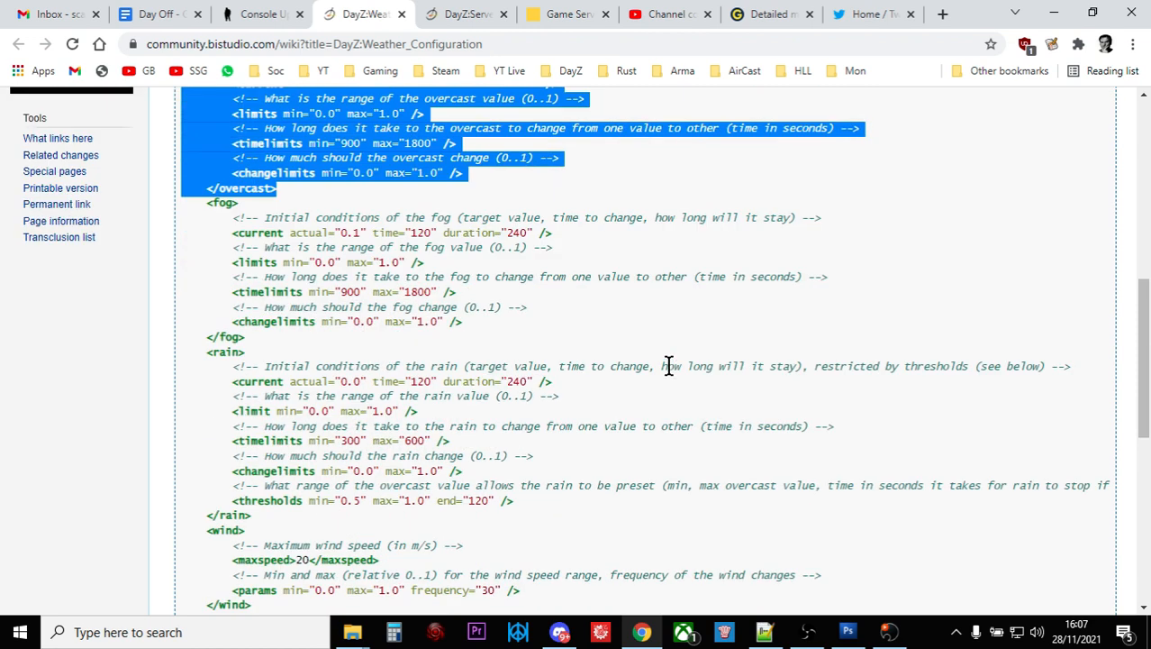
{"action": "mouse_move", "coordinate": [472, 480]}
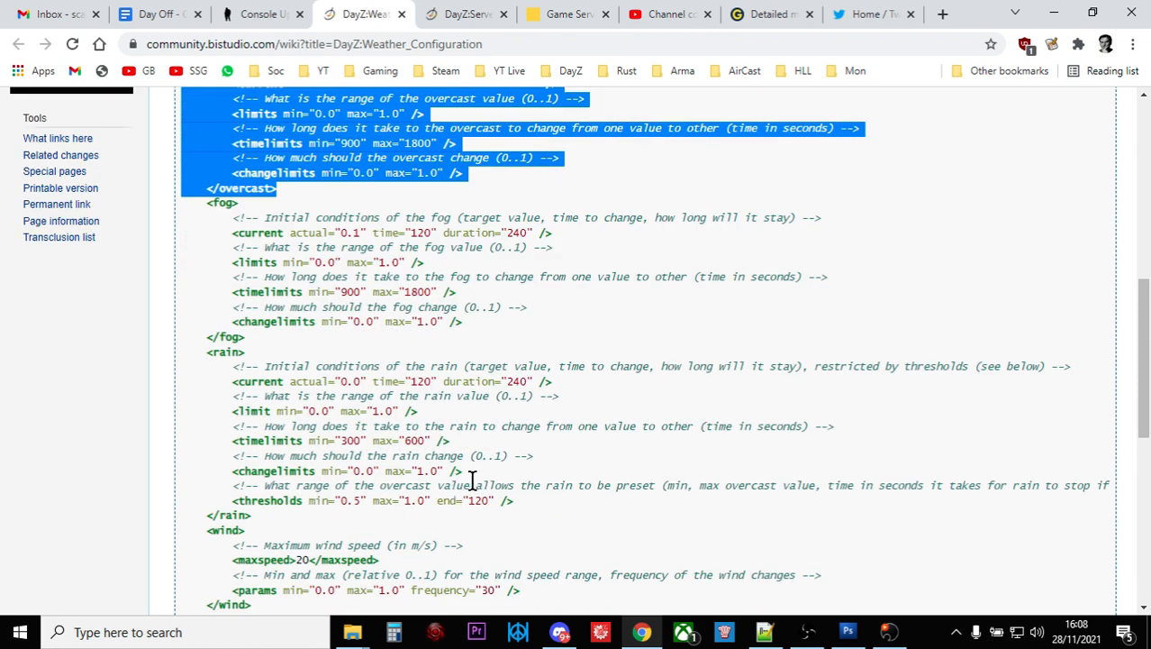
{"action": "mouse_move", "coordinate": [442, 501]}
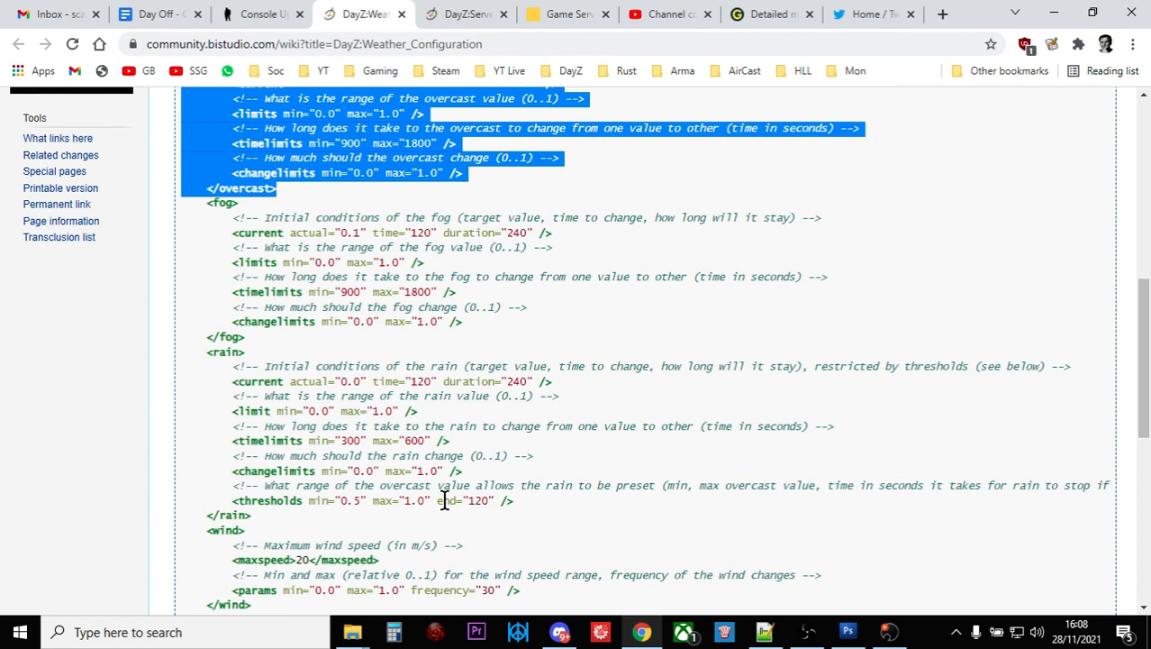
{"action": "mouse_move", "coordinate": [486, 501]}
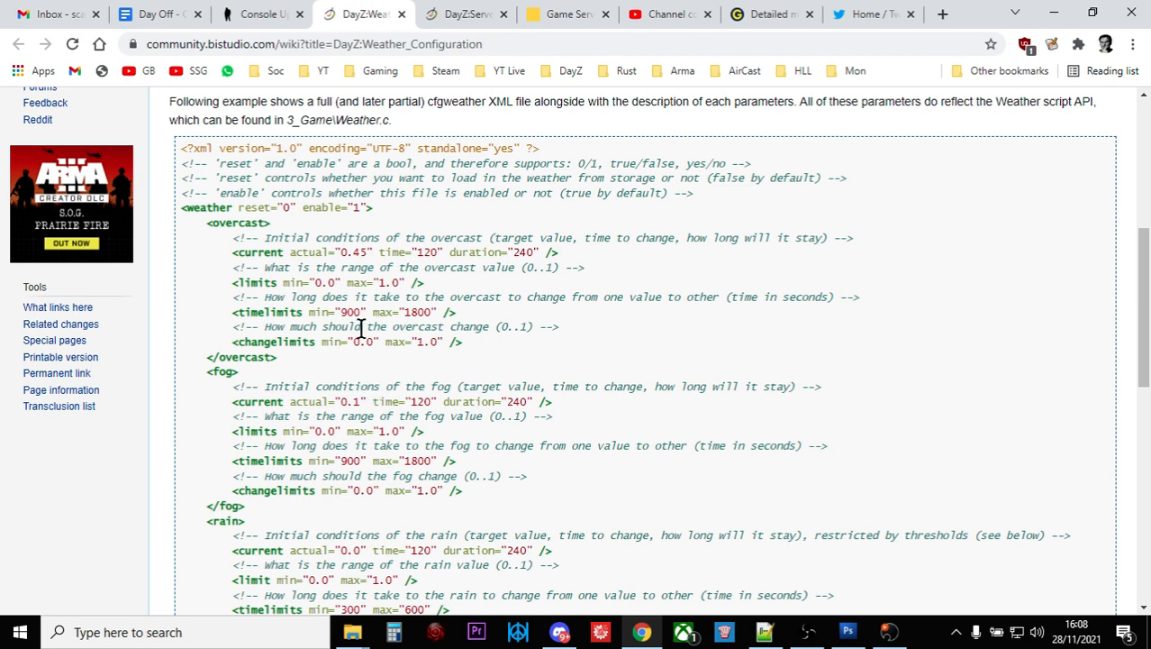
{"action": "mouse_move", "coordinate": [321, 281]}
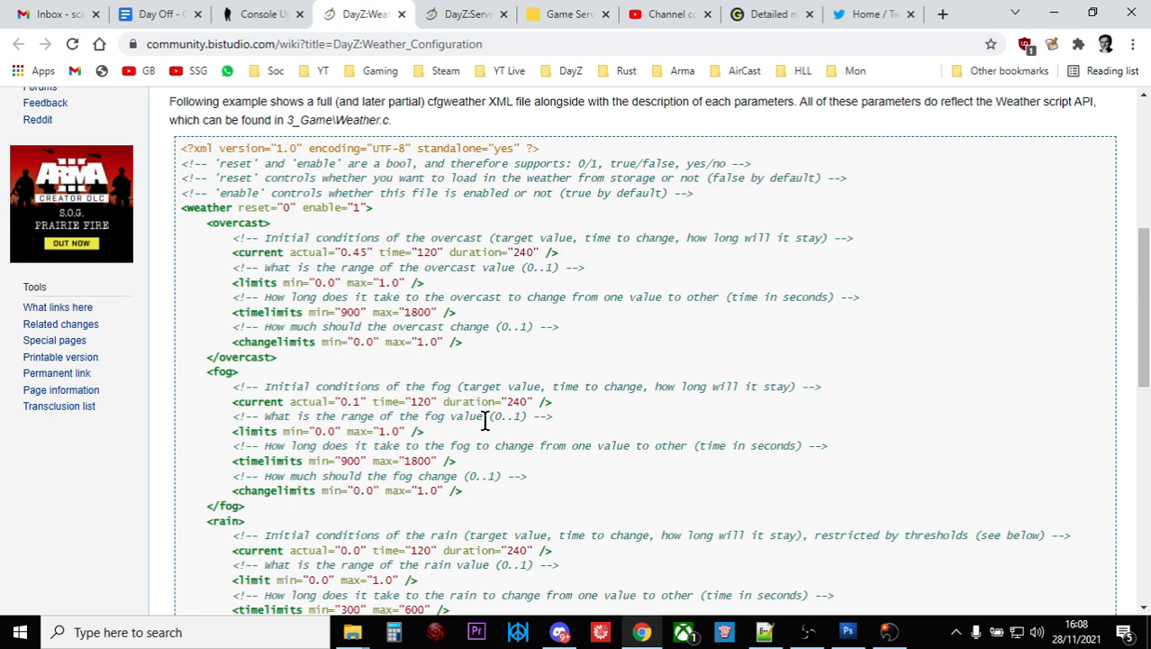
{"action": "mouse_move", "coordinate": [625, 376]}
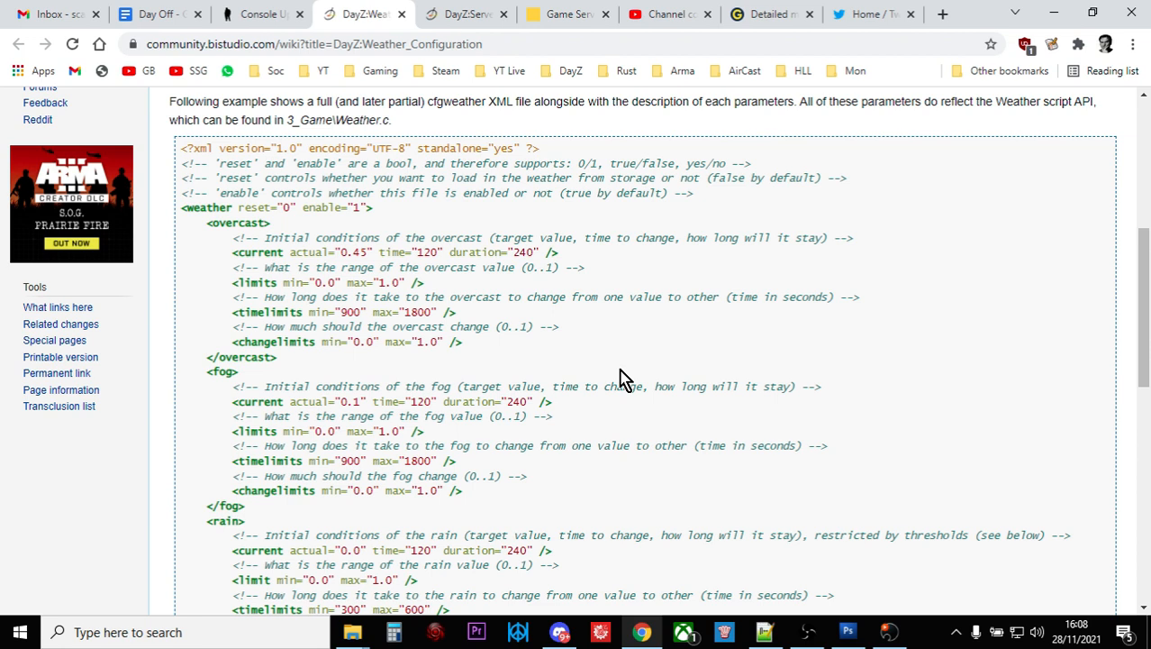
{"action": "scroll", "scroll_direction": "down", "scroll_amount": 3}
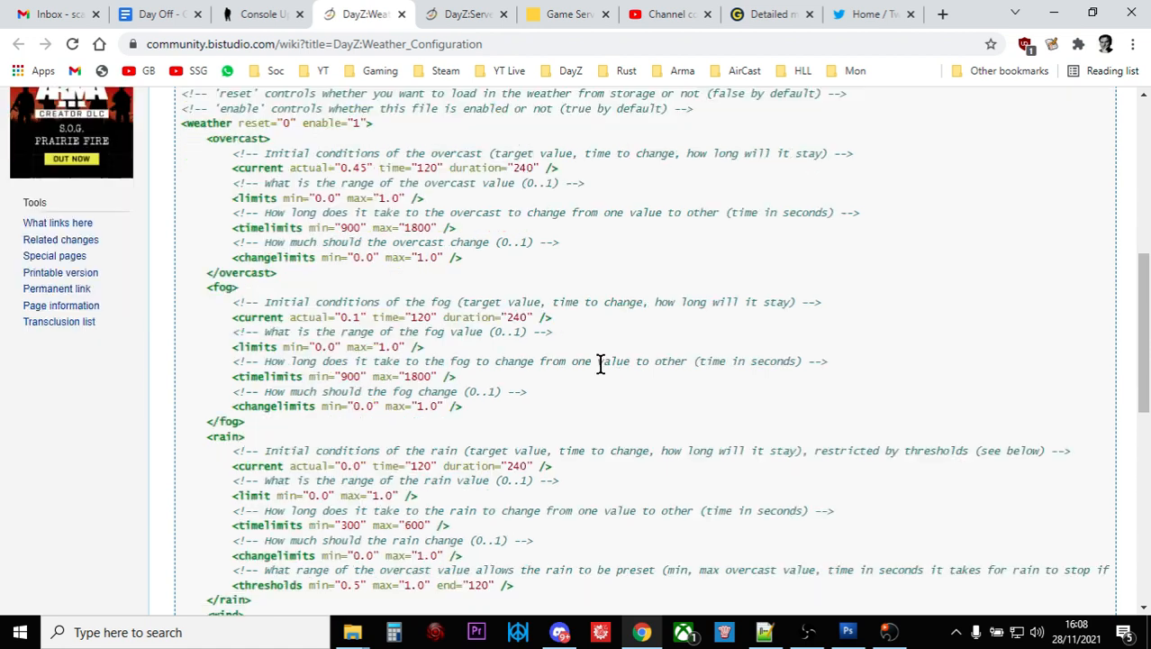
{"action": "scroll", "scroll_direction": "down", "scroll_amount": 3}
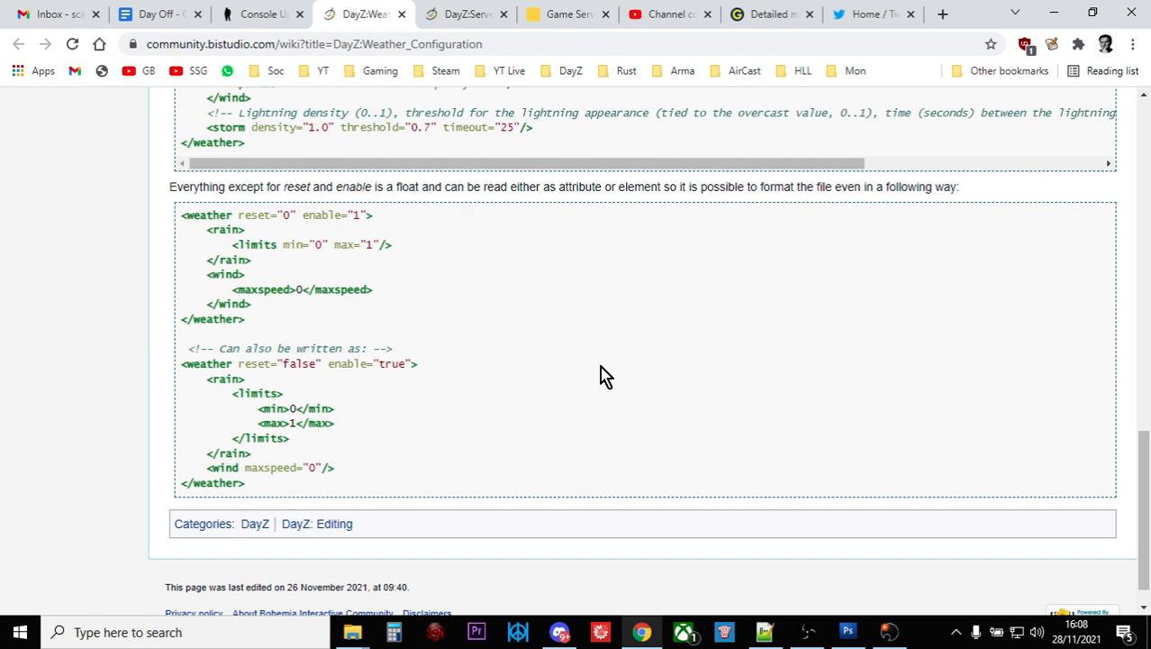
{"action": "scroll", "scroll_direction": "down", "scroll_amount": 3}
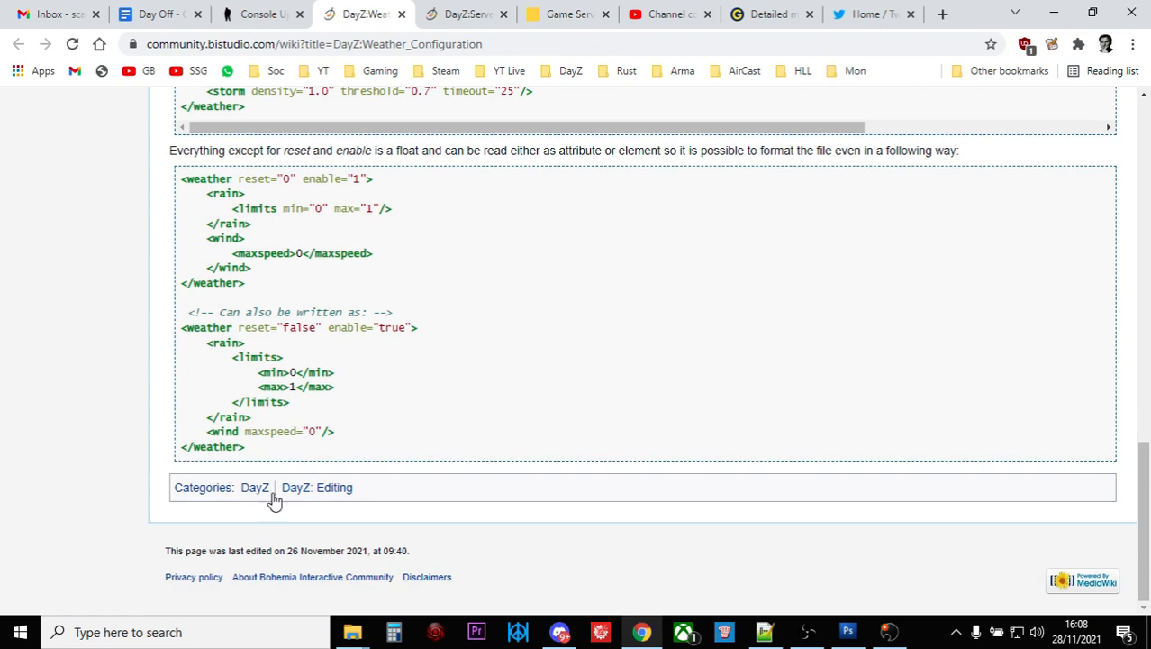
{"action": "mouse_move", "coordinate": [477, 468]}
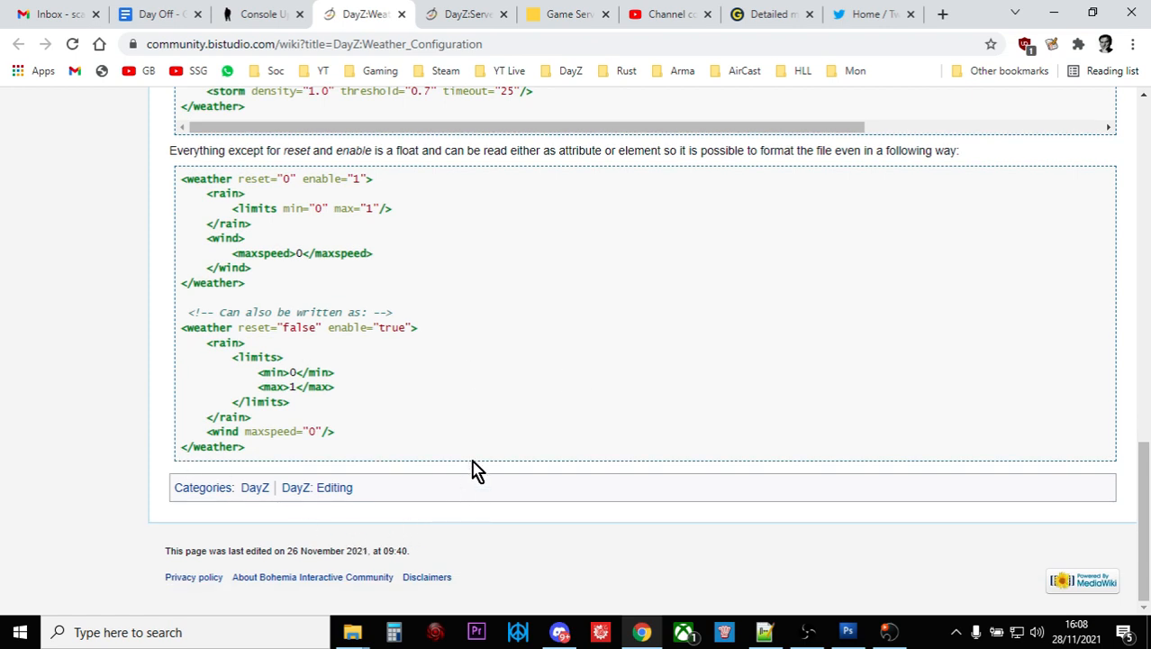
{"action": "mouse_move", "coordinate": [468, 421]}
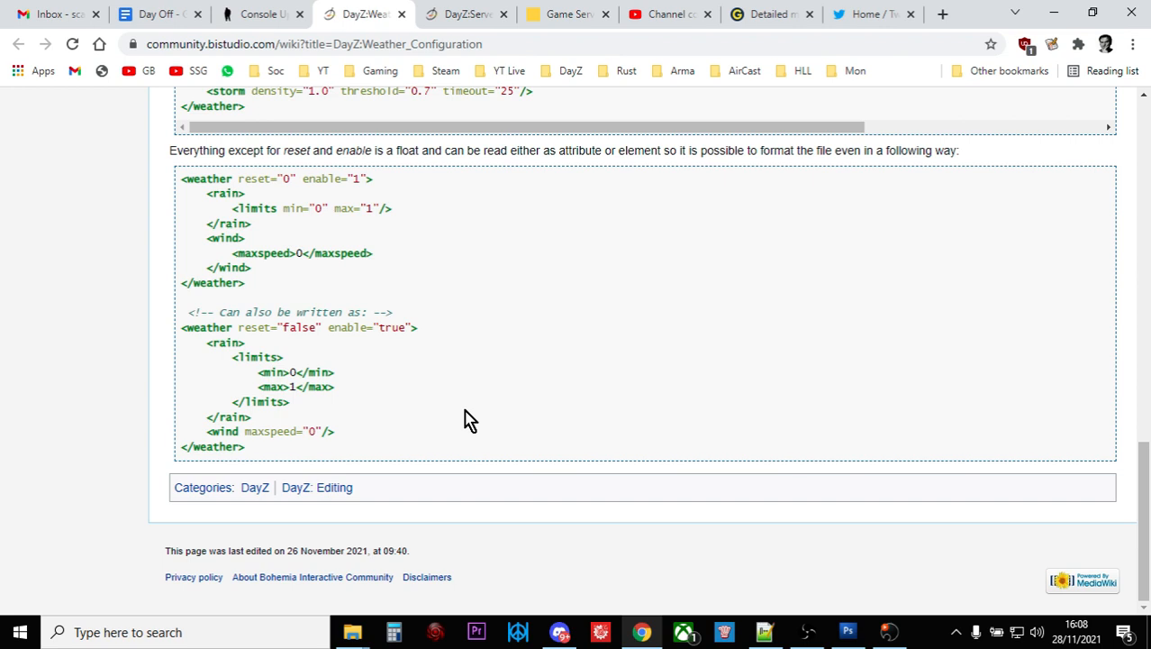
{"action": "scroll", "scroll_direction": "up", "scroll_amount": 3}
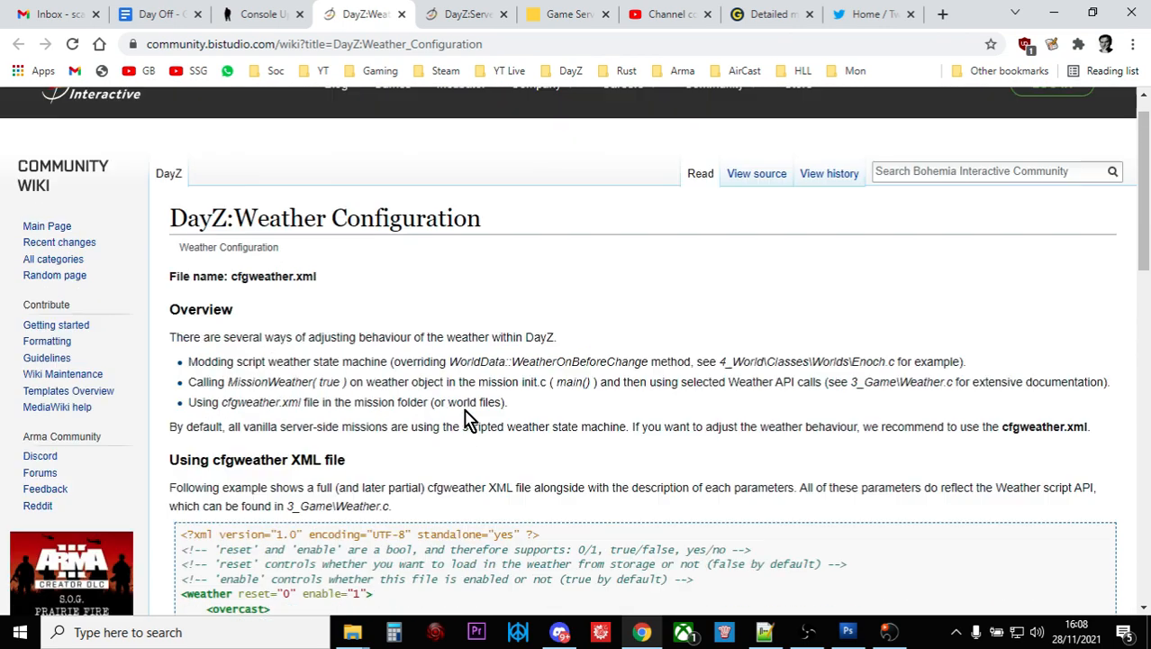
{"action": "scroll", "scroll_direction": "down", "scroll_amount": 3}
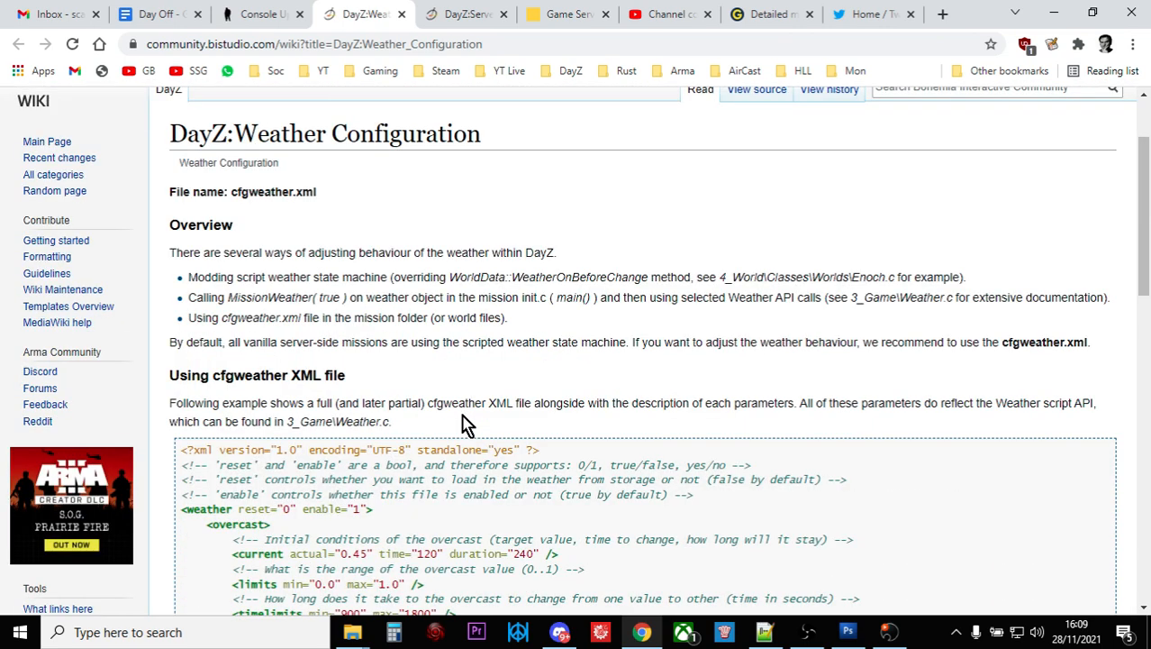
{"action": "mouse_move", "coordinate": [603, 421]}
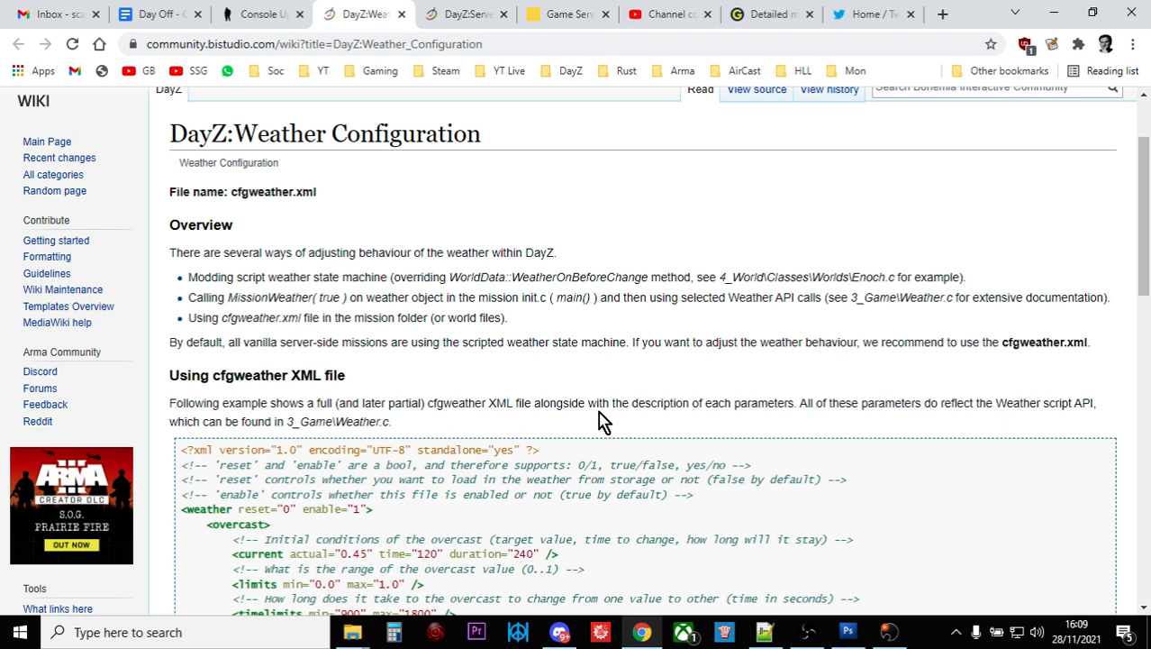